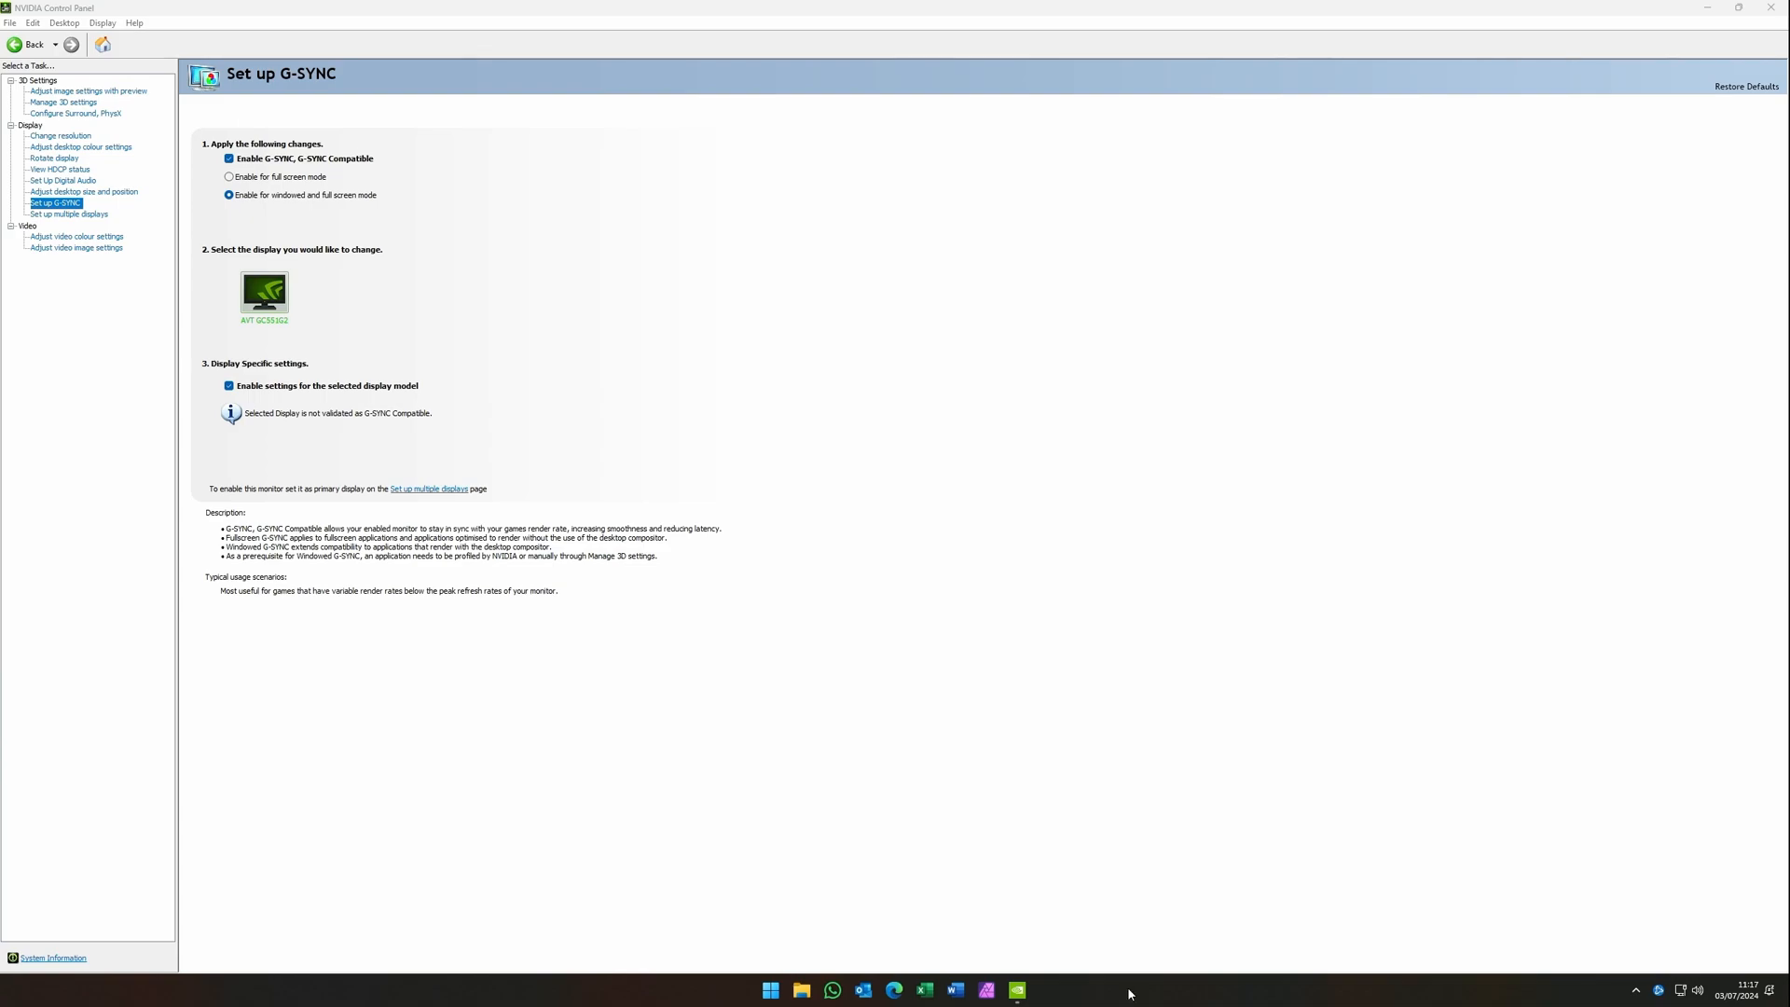
pyautogui.moveTo(1044, 428)
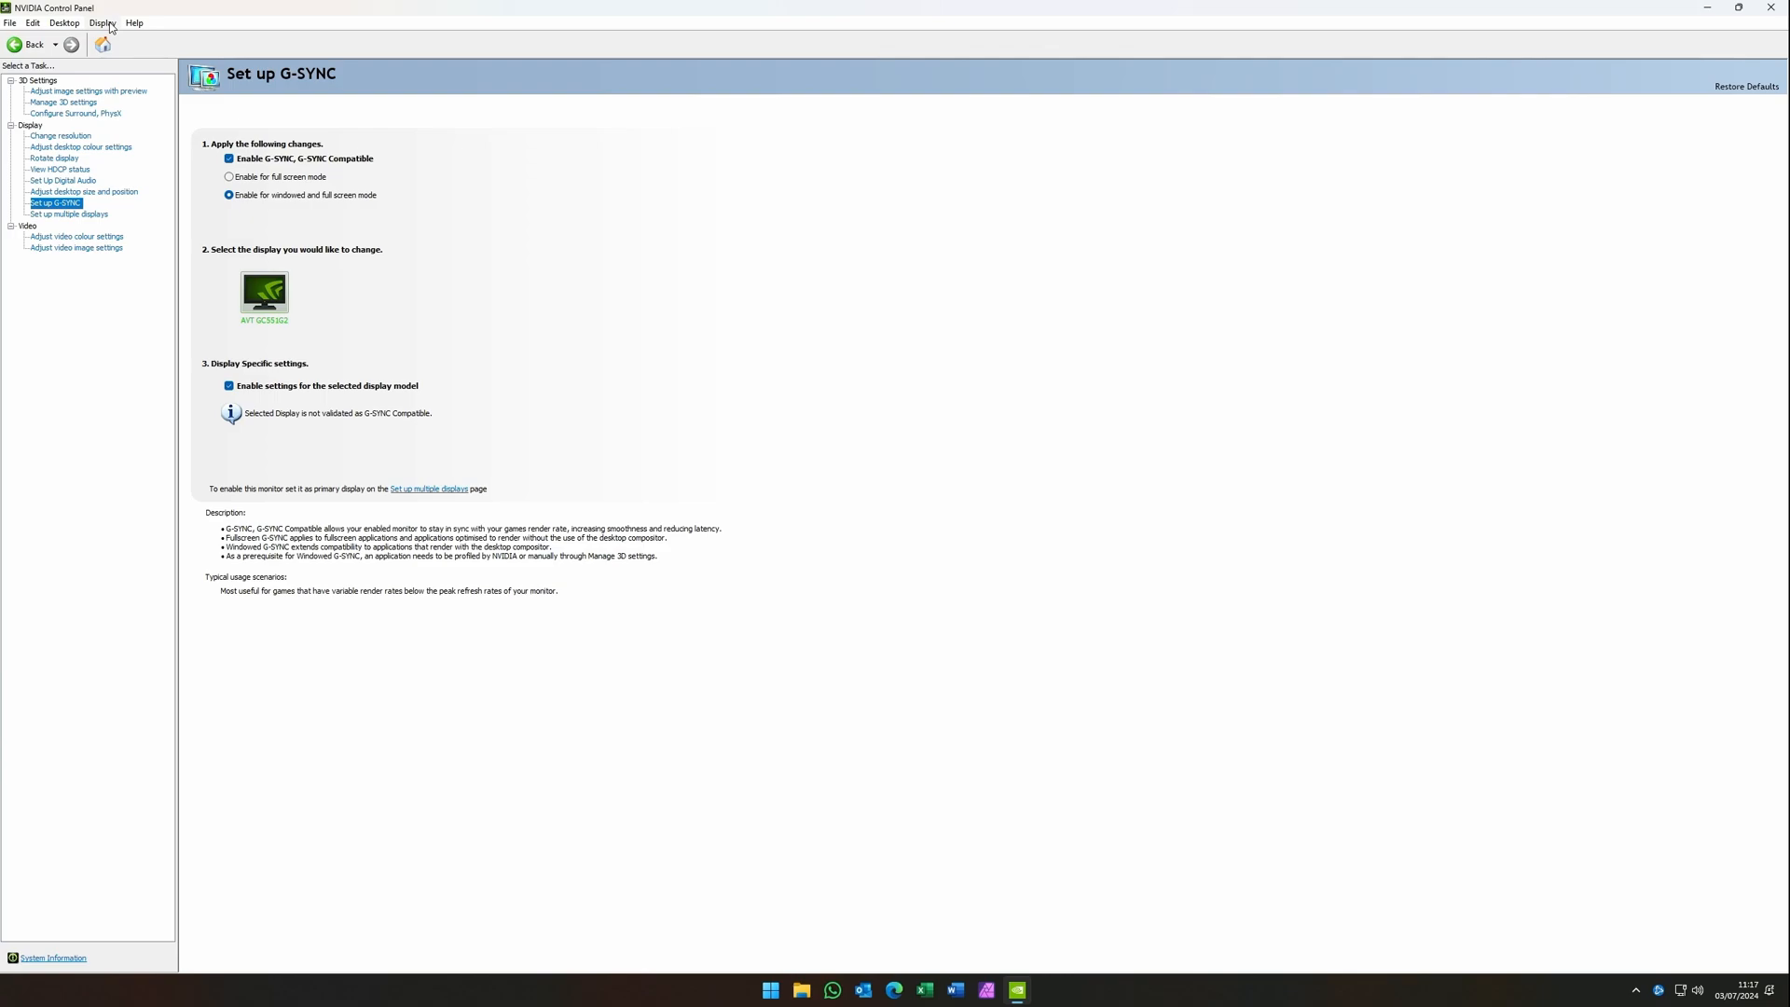
pyautogui.click(106, 23)
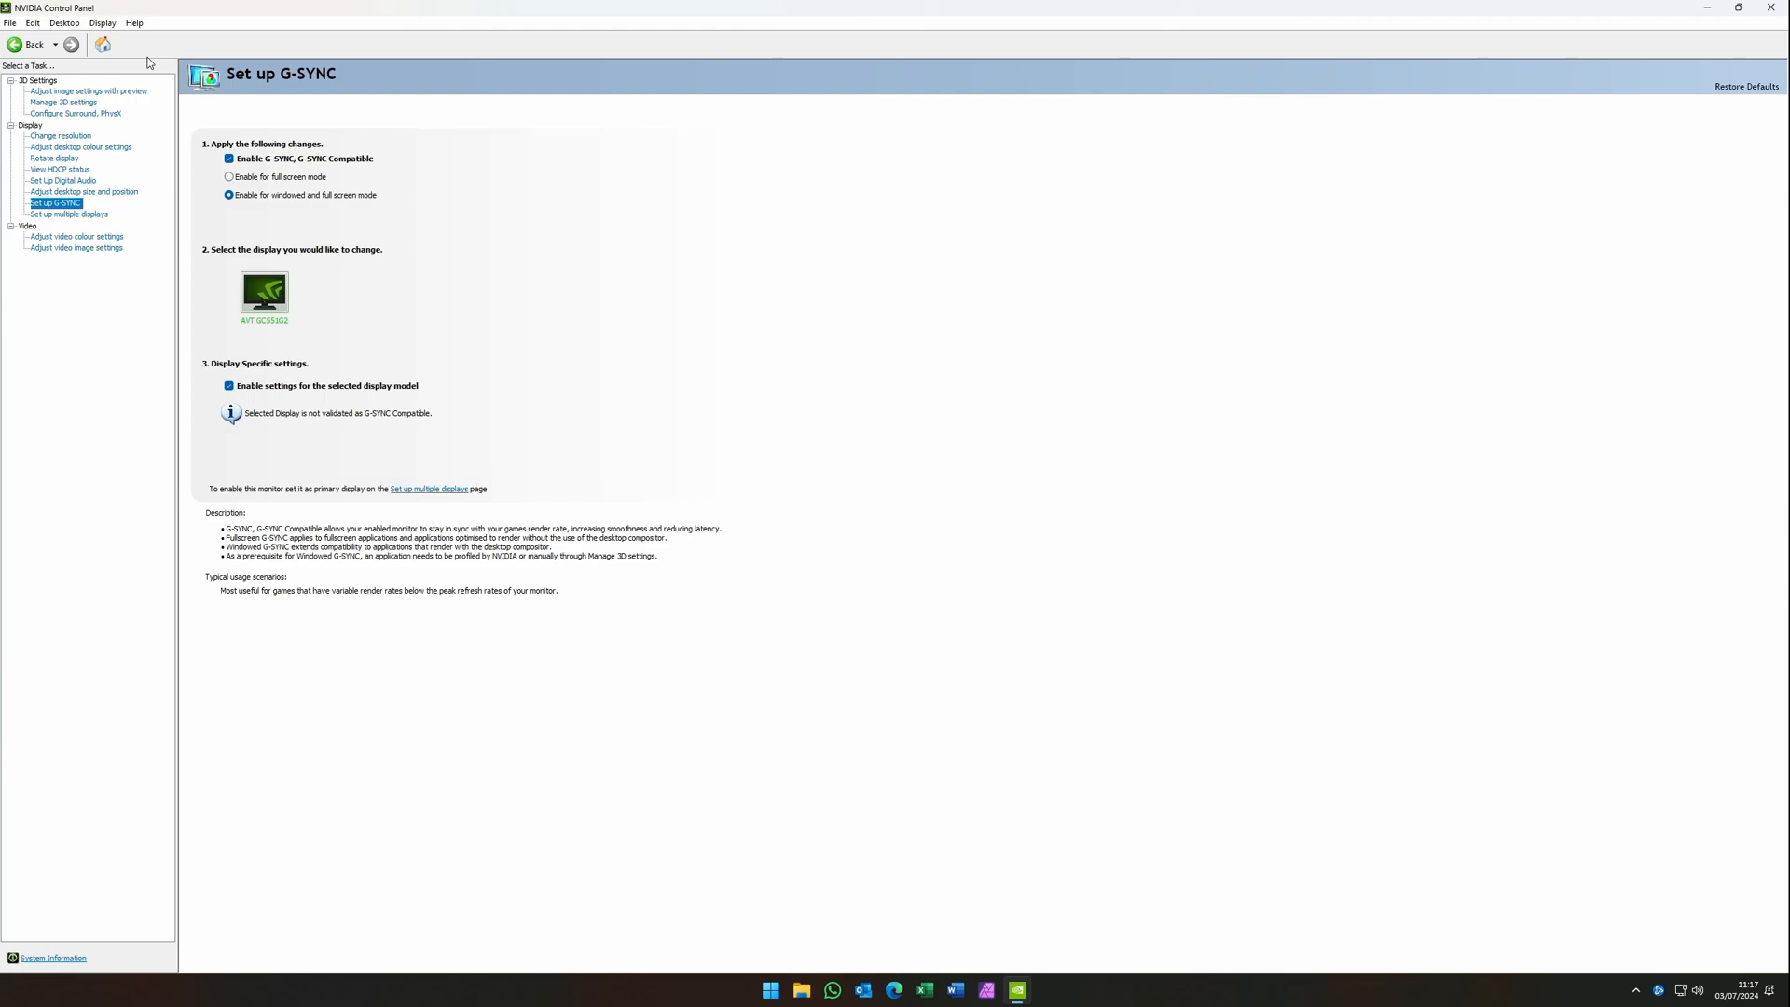
pyautogui.moveTo(876, 481)
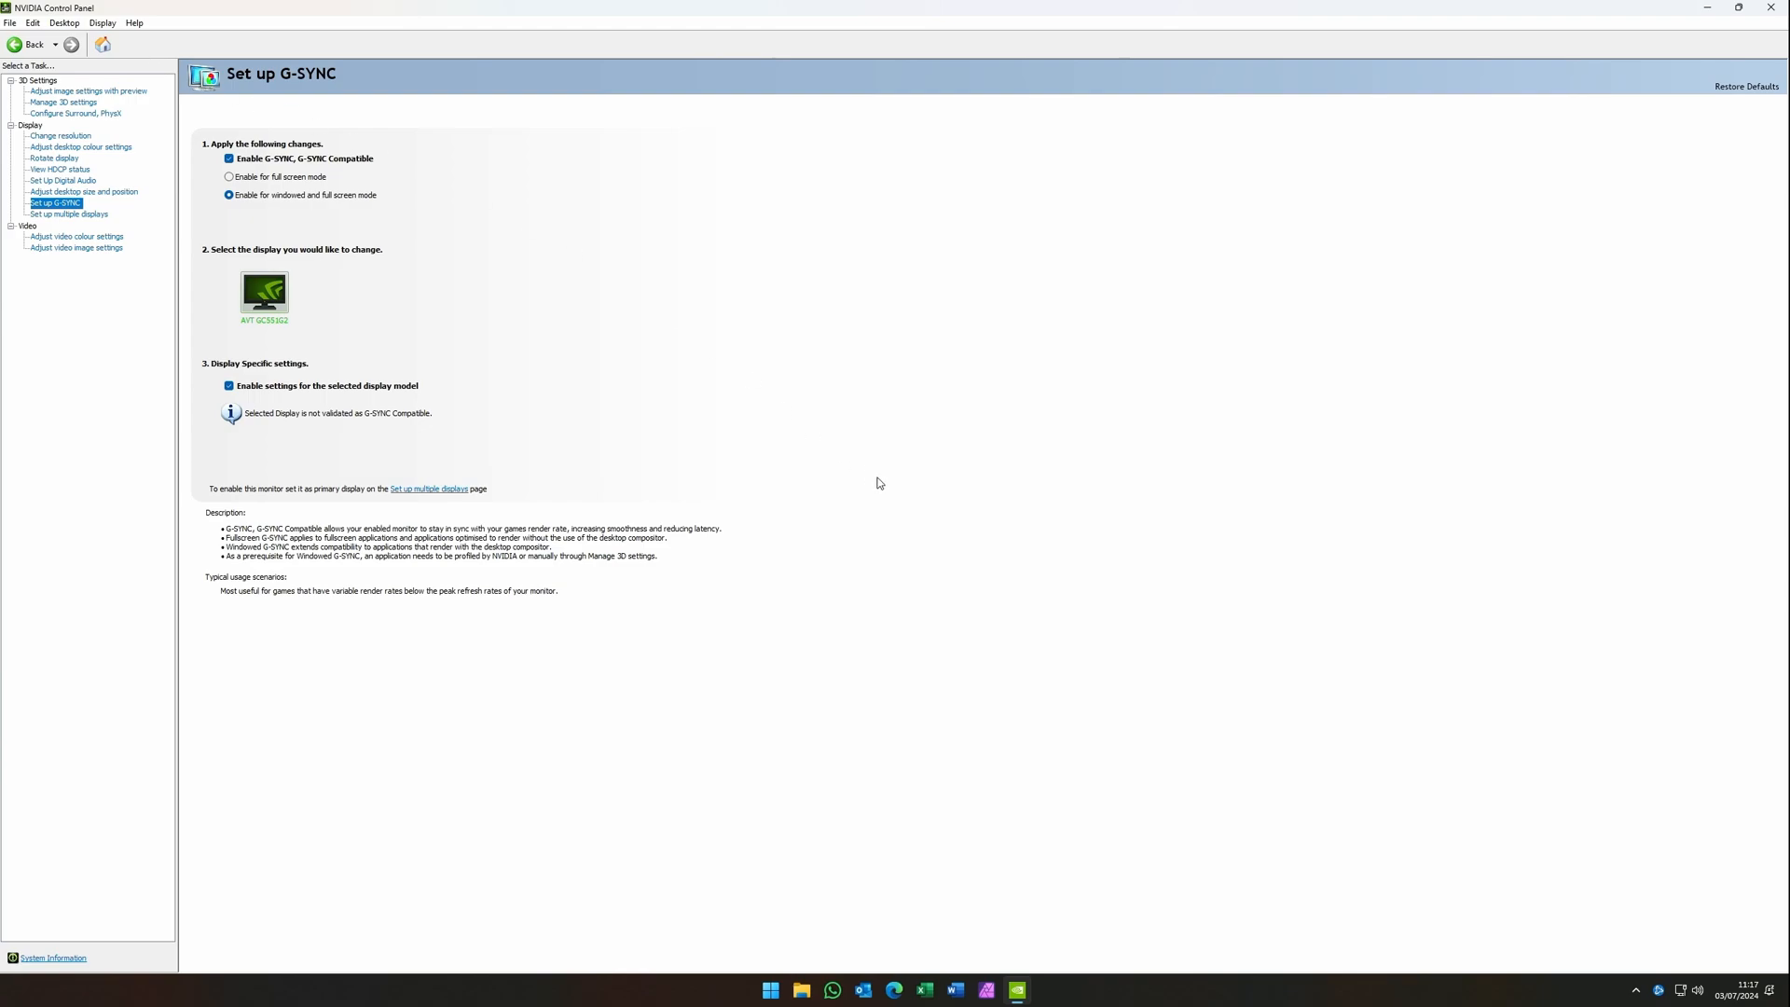